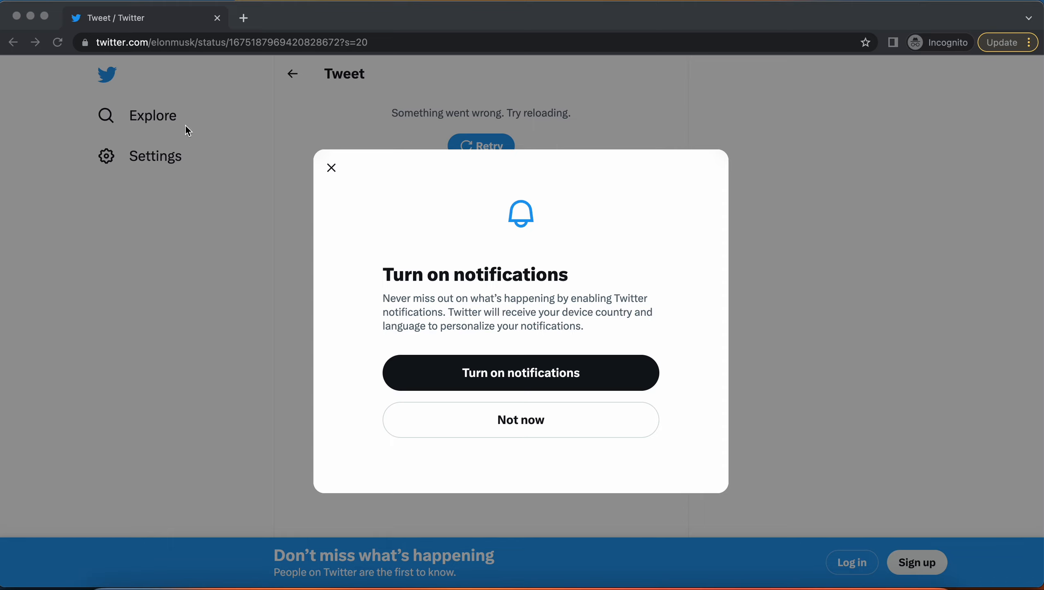
pyautogui.moveTo(318, 172)
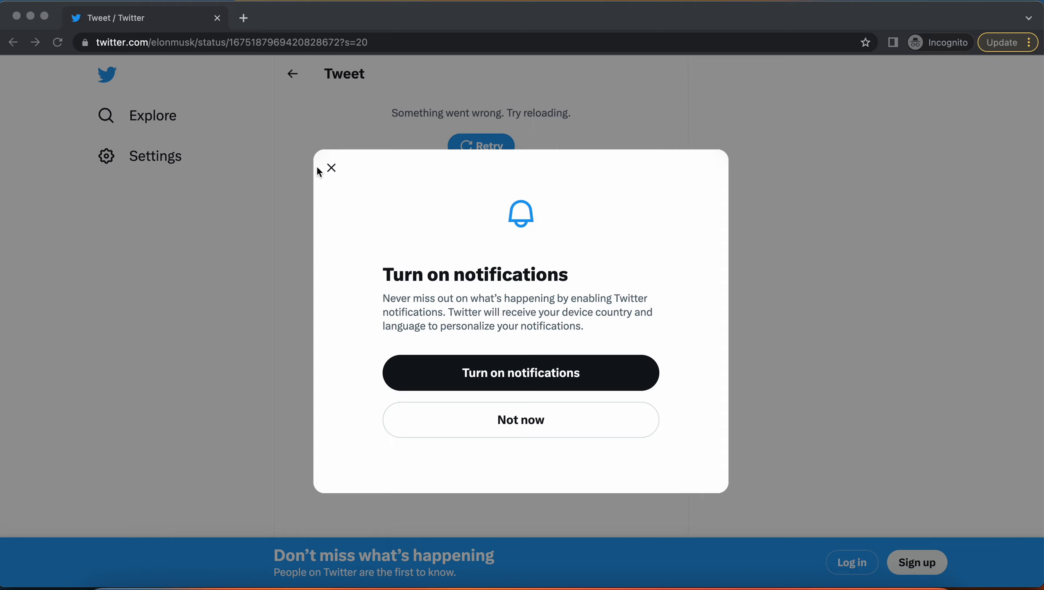
pyautogui.moveTo(331, 176)
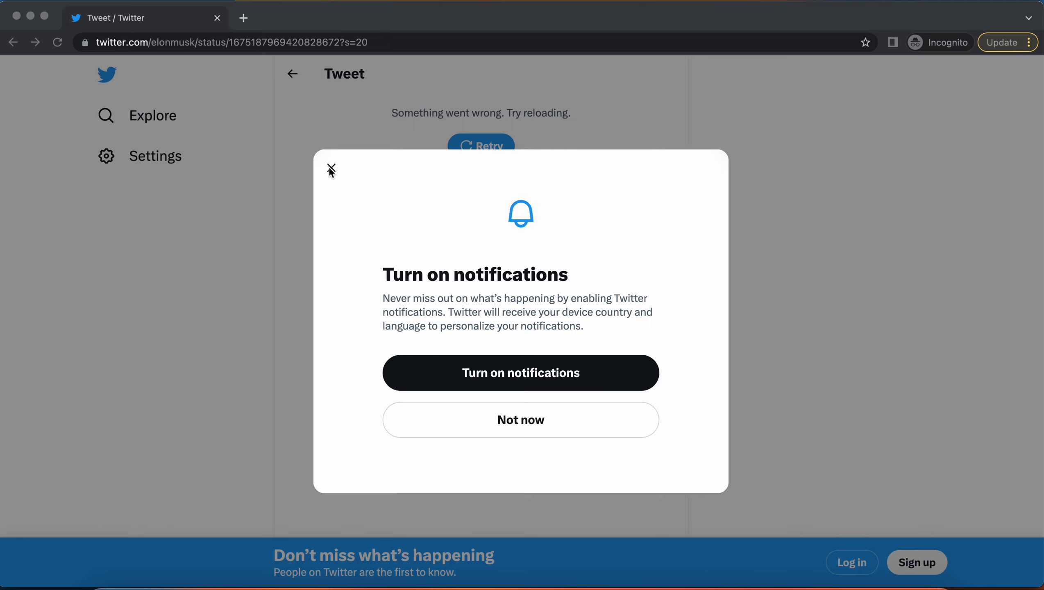
# Step: Dismiss the 'Turn on notifications' prompt, landing on the Twitter sign-up home page
pyautogui.click(240, 42)
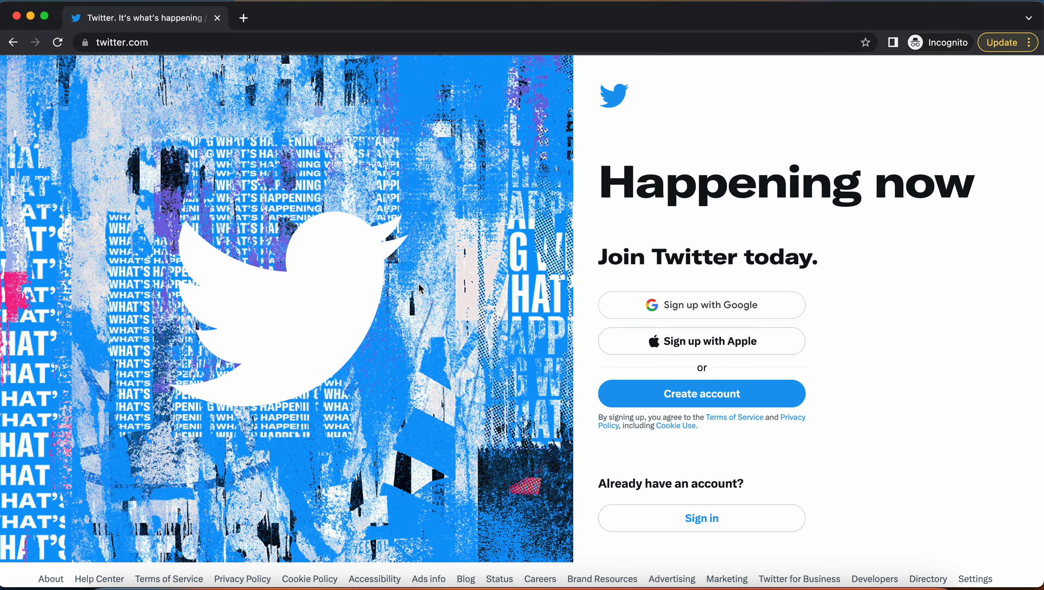
pyautogui.click(243, 17)
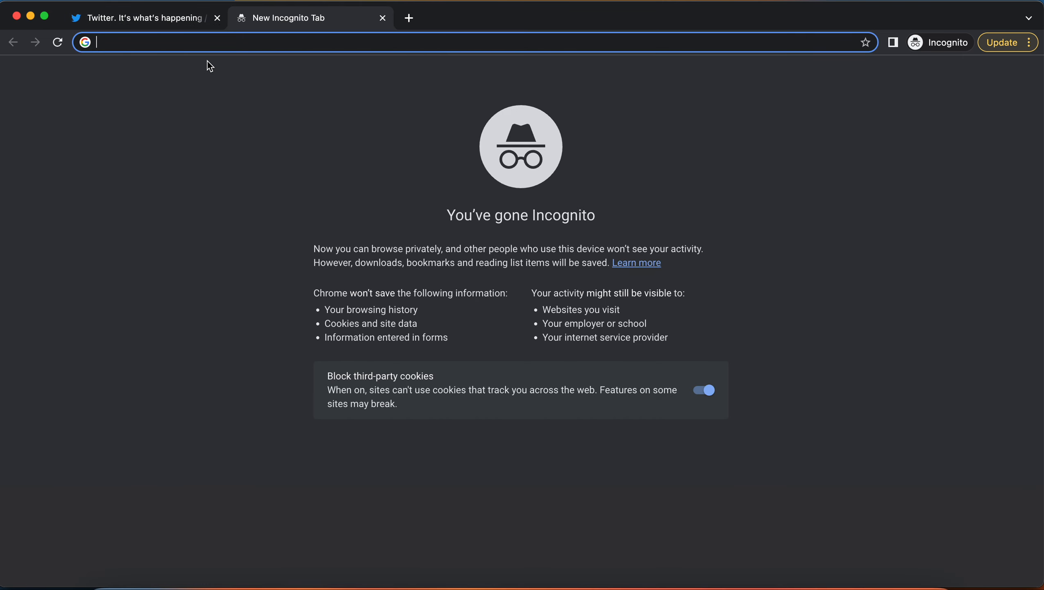
pyautogui.write('publish.twitter.com/#')
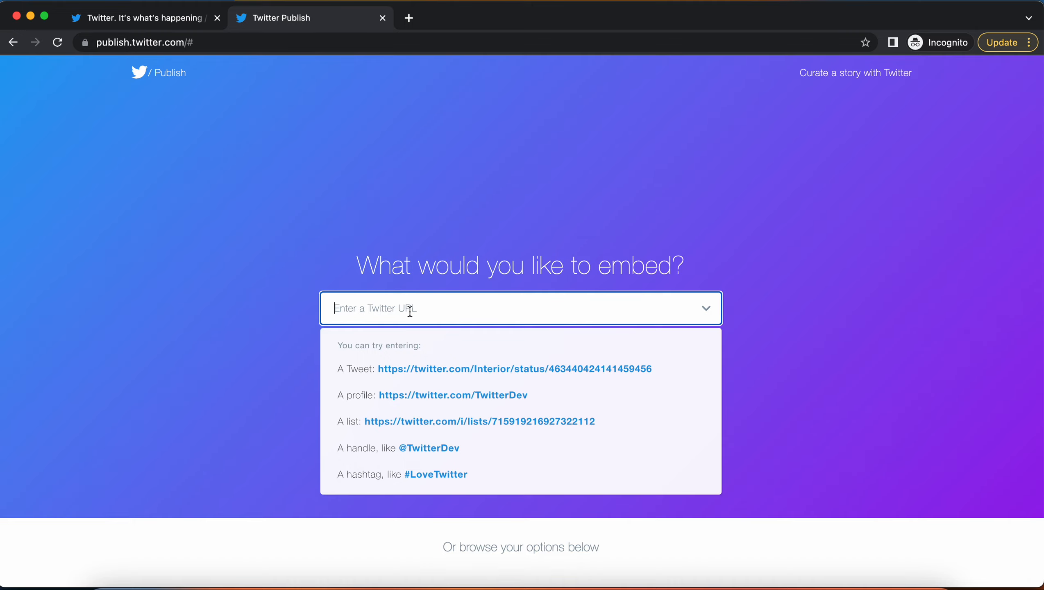
pyautogui.write('https://twitter.com/elonmusk/status/1675187969420828672?s=20')
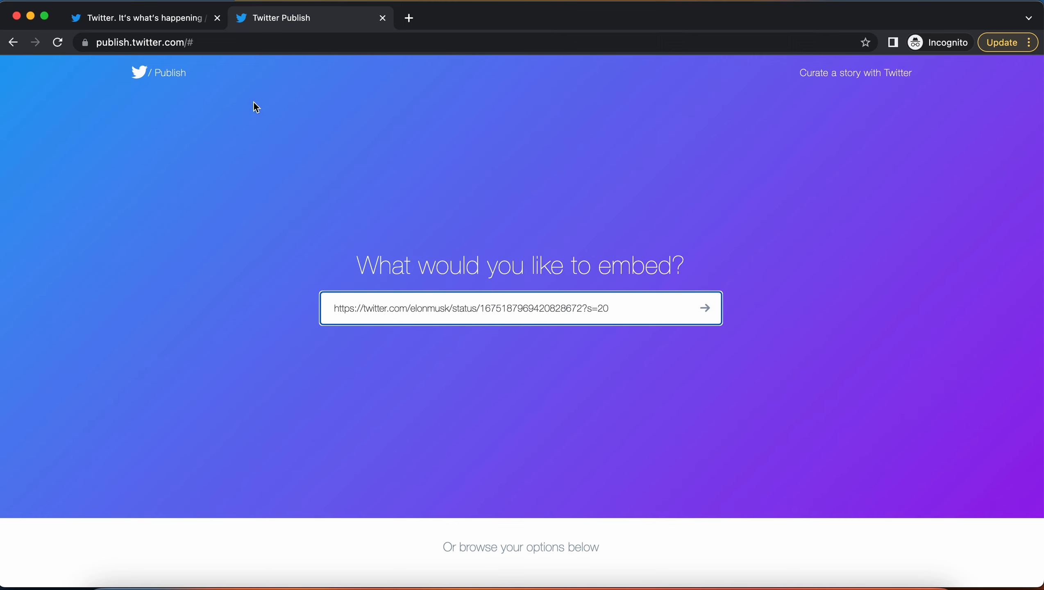
pyautogui.click(140, 18)
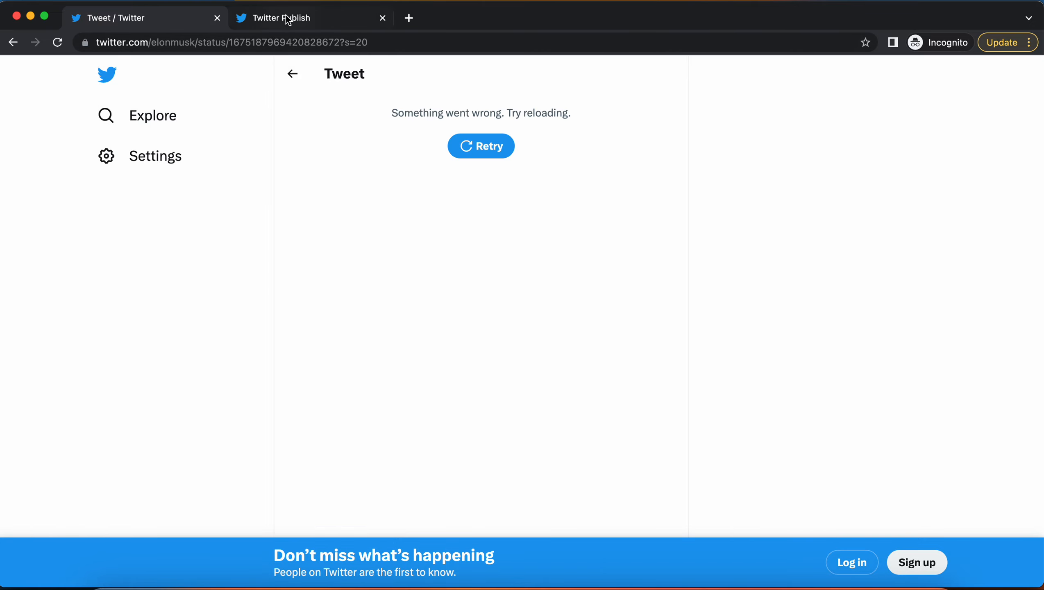
pyautogui.click(294, 18)
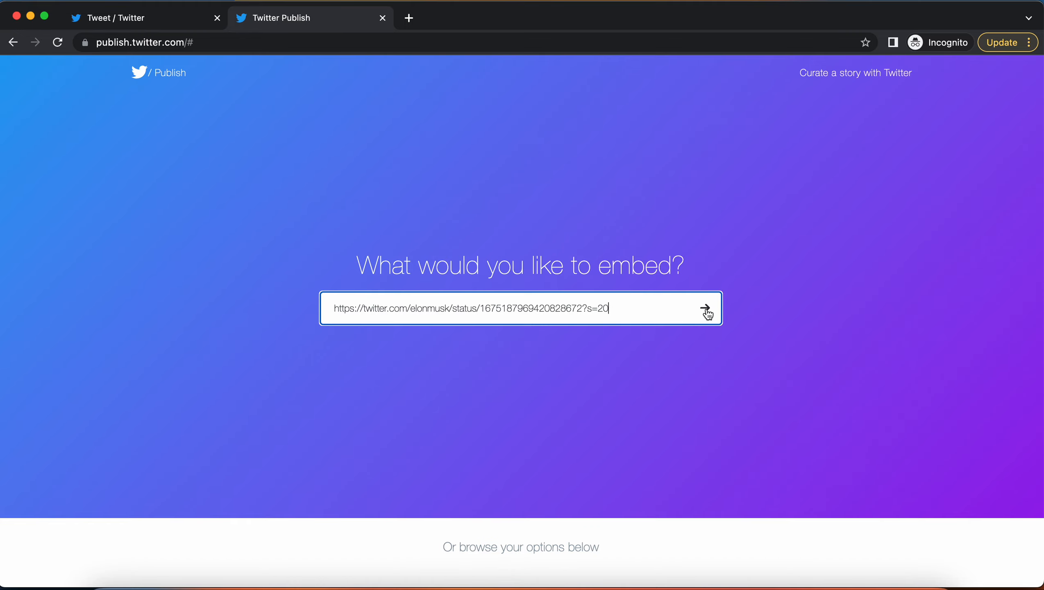
# Step: Generate the embed code and preview of the tweet, comparing it against the broken tweet tab
pyautogui.click(704, 307)
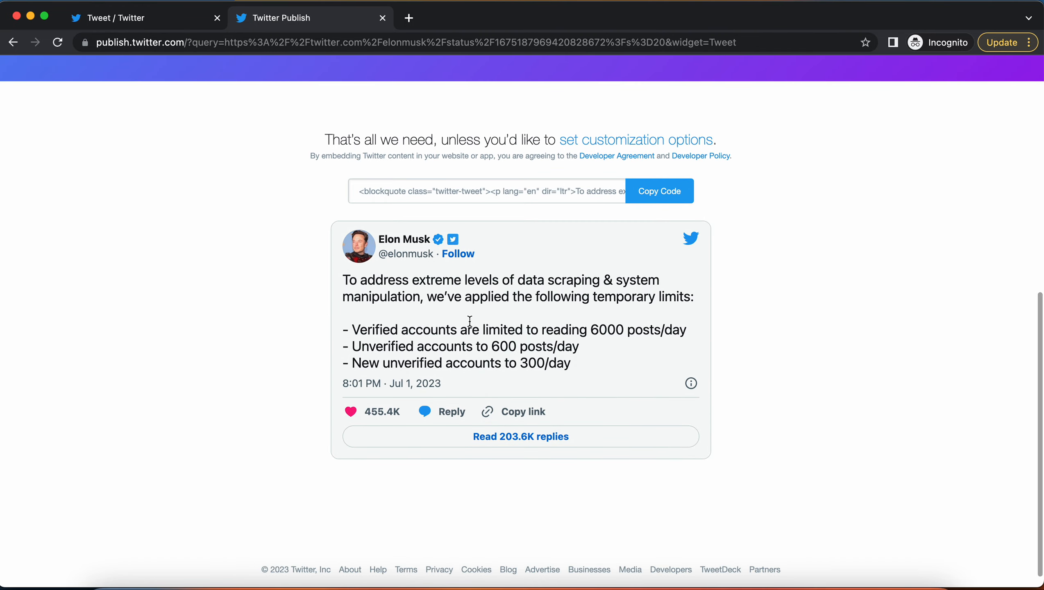
pyautogui.scroll(3)
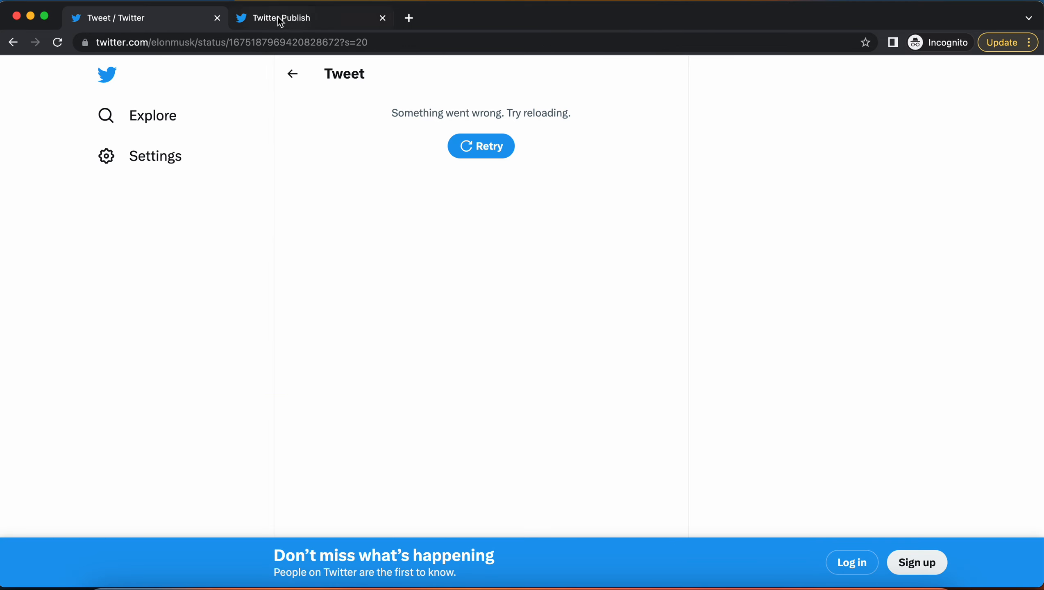
pyautogui.click(282, 18)
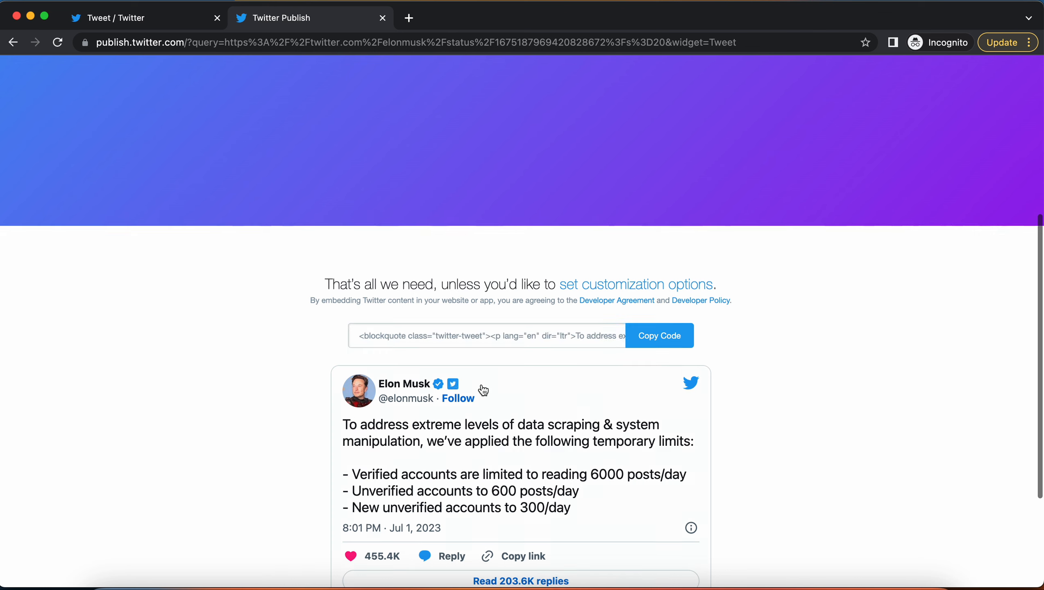
pyautogui.scroll(-3)
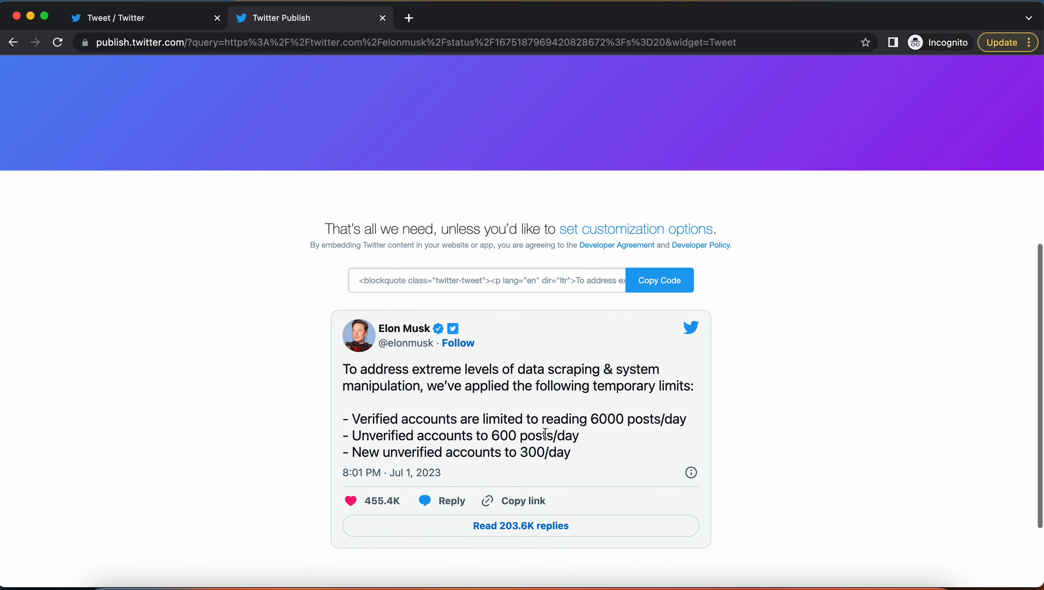